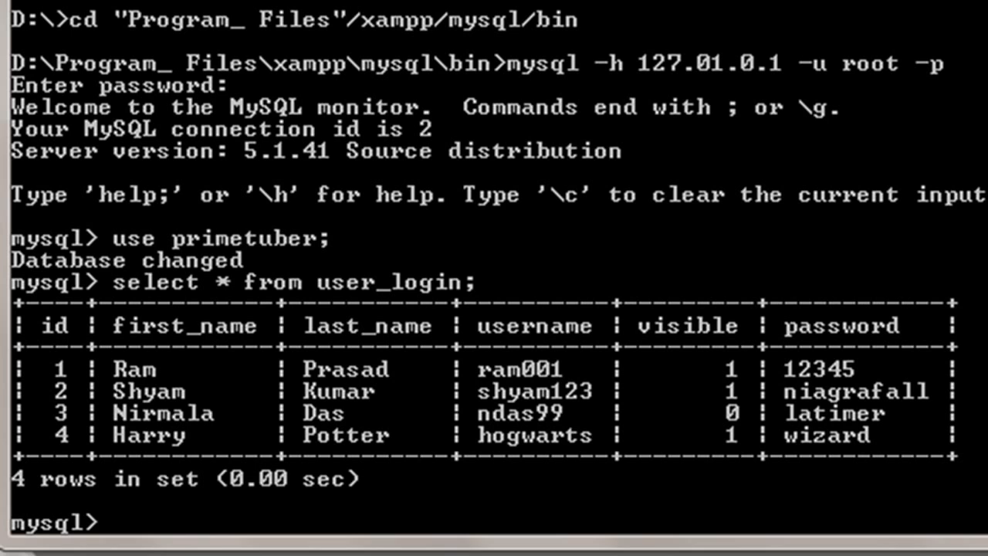
mouse_move(584, 486)
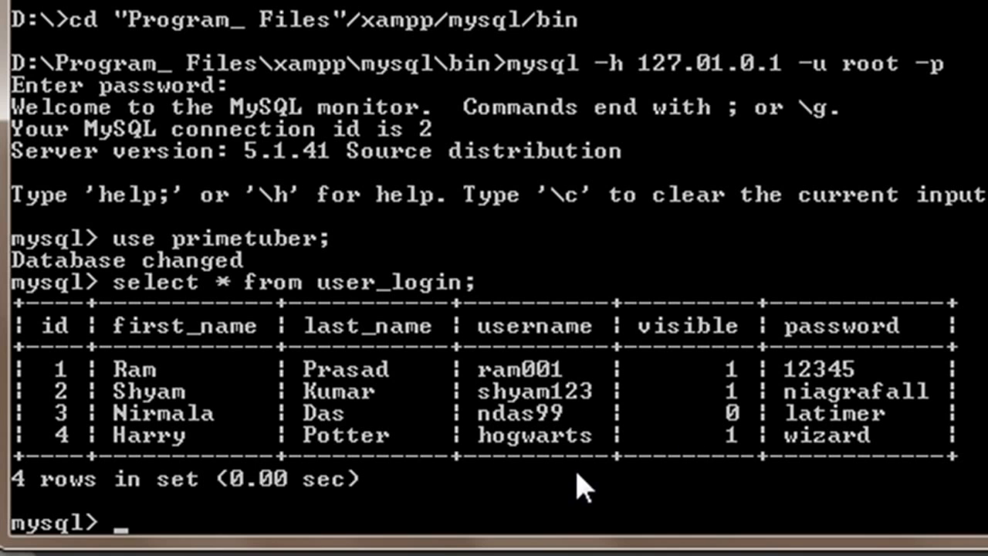
Start an UPDATE statement on the user_login table
type("UP")
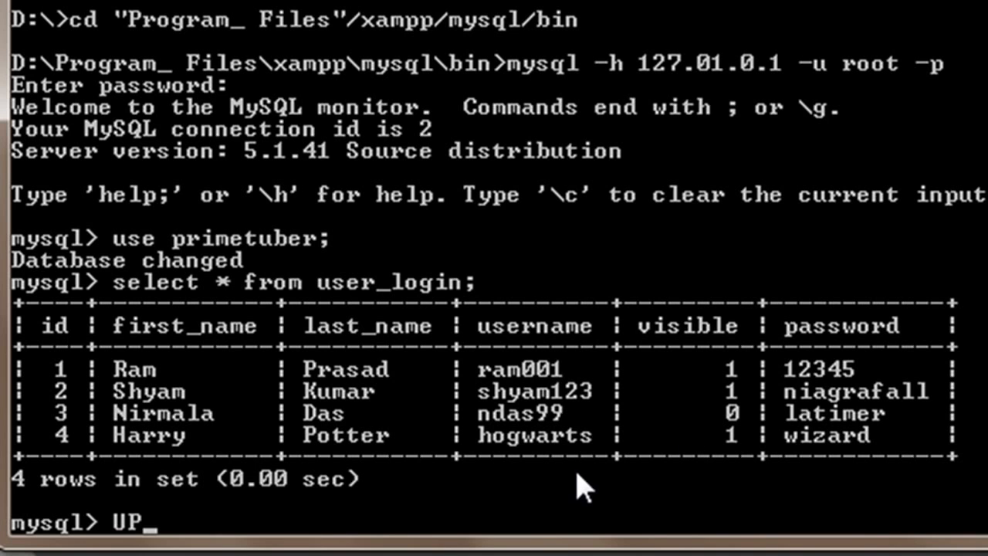
type("DATE")
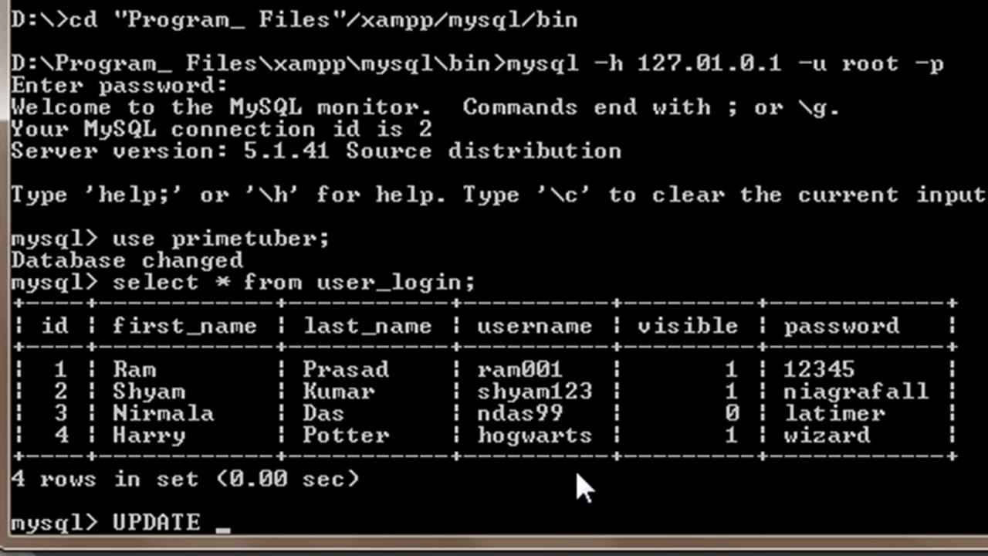
type("user")
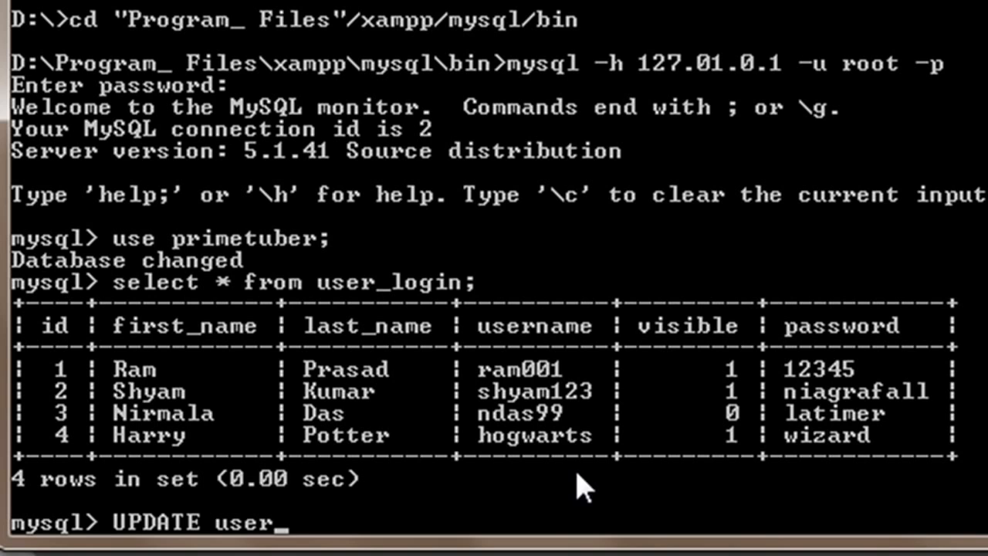
type("log")
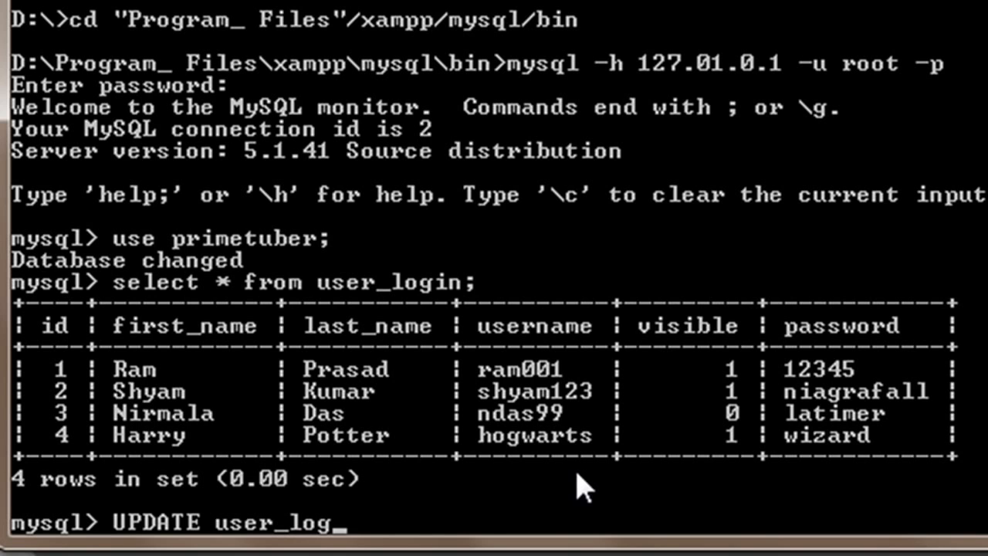
type("in")
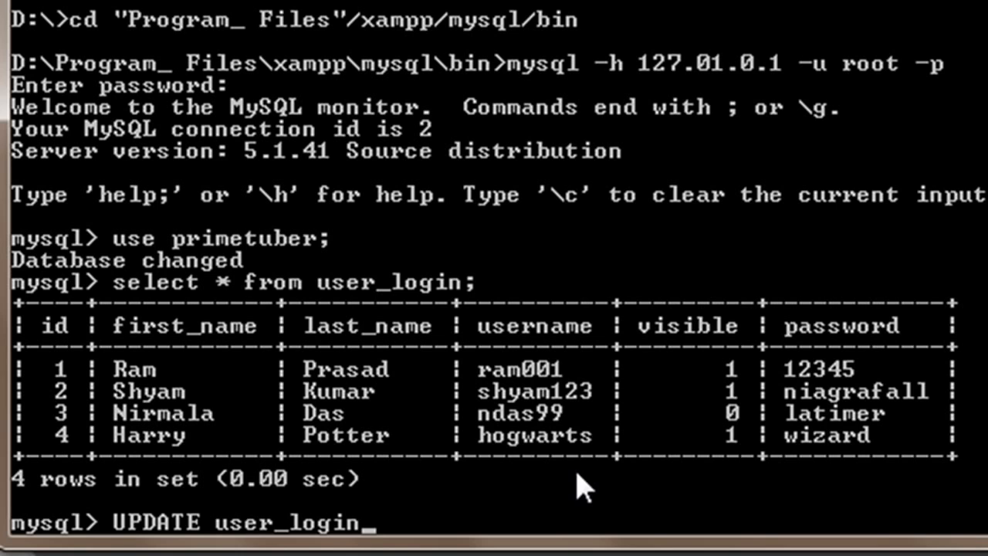
key("enter")
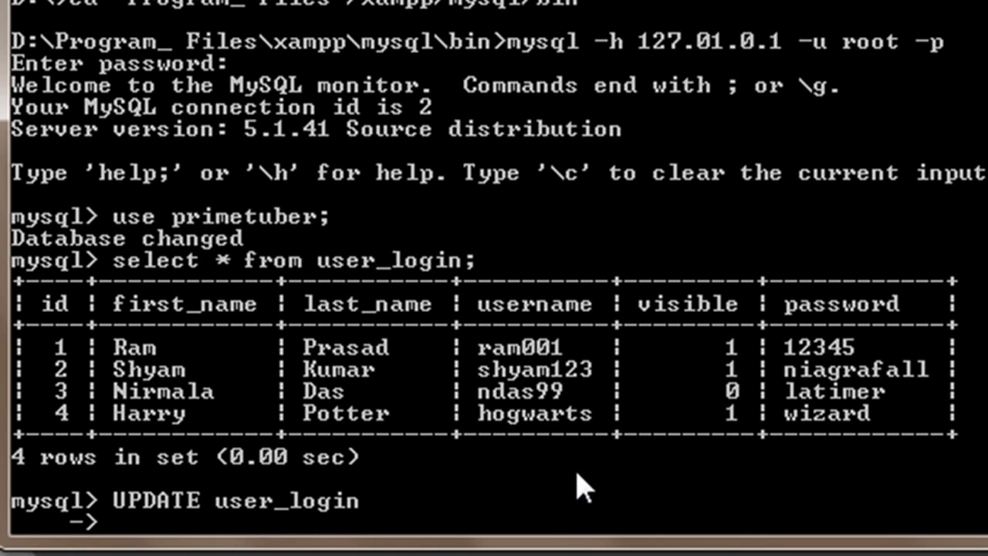
Complete it with SET visible=1 WHERE id=3; so Nirmala's row becomes visible
type("SET")
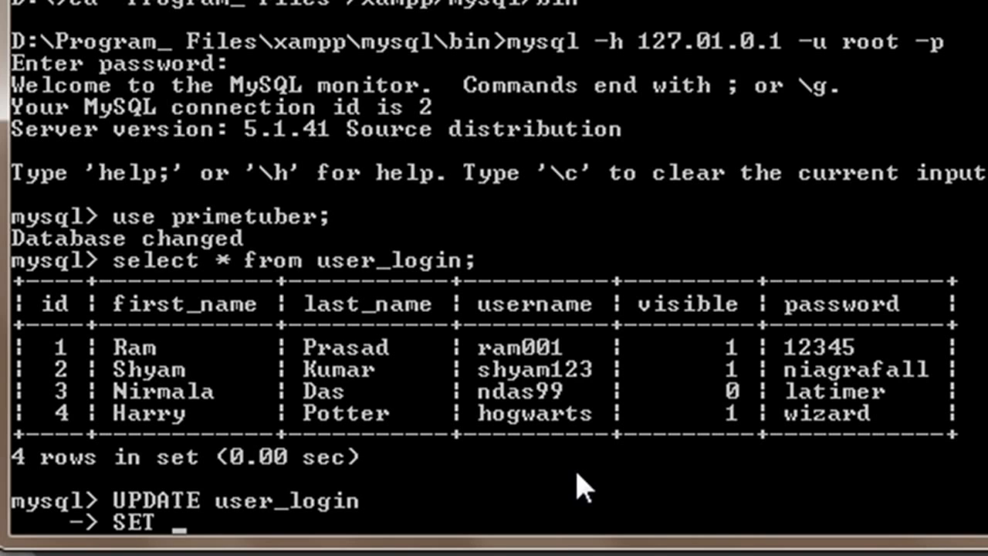
type("visible=")
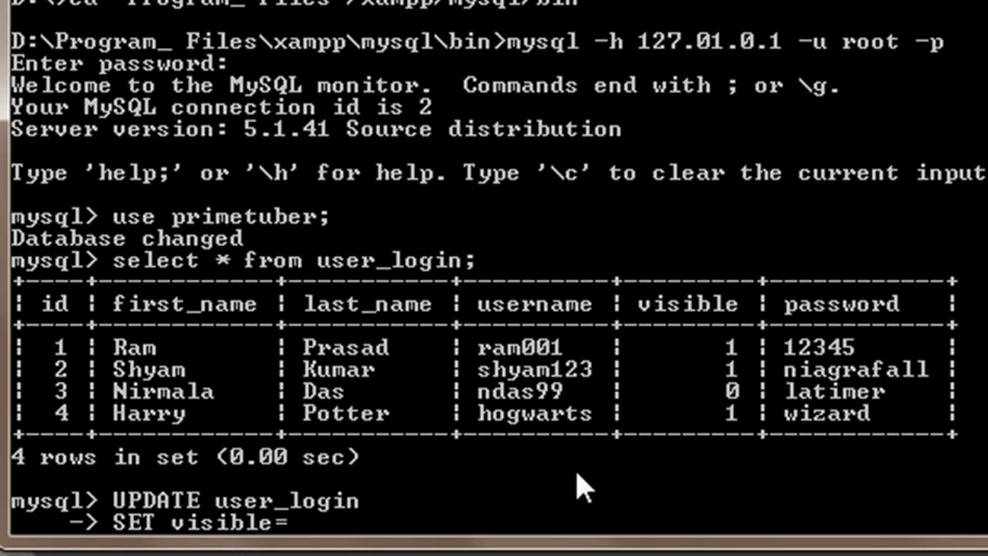
type("1")
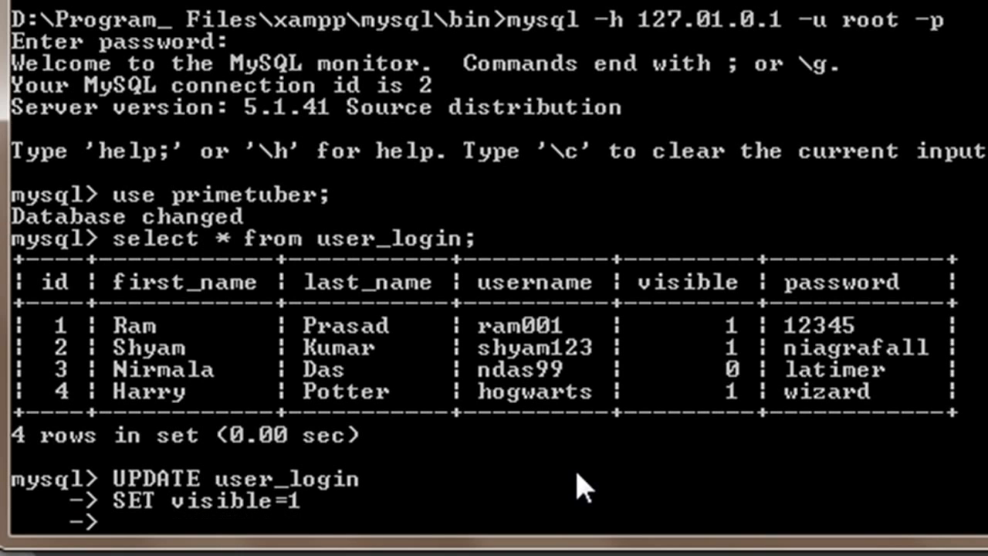
type("WH")
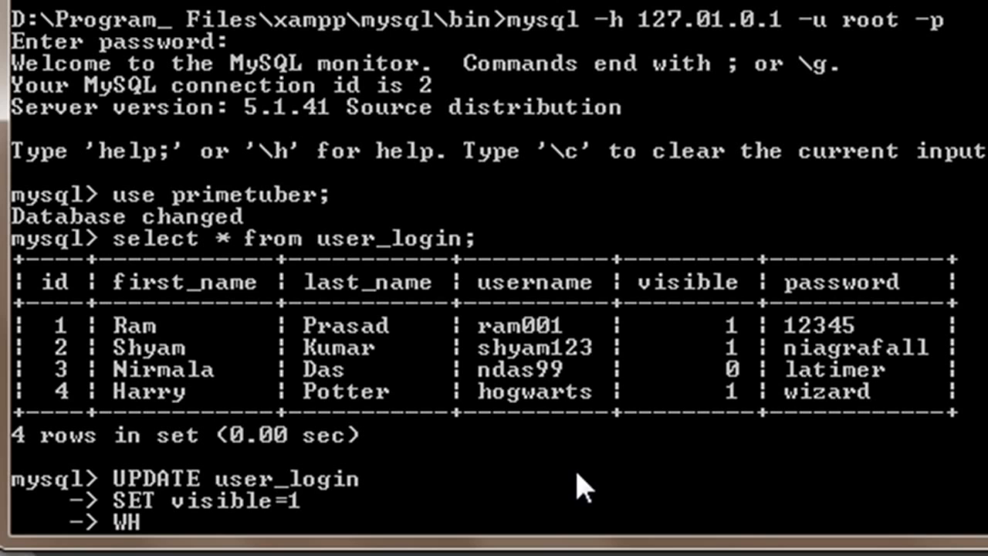
type("ERE")
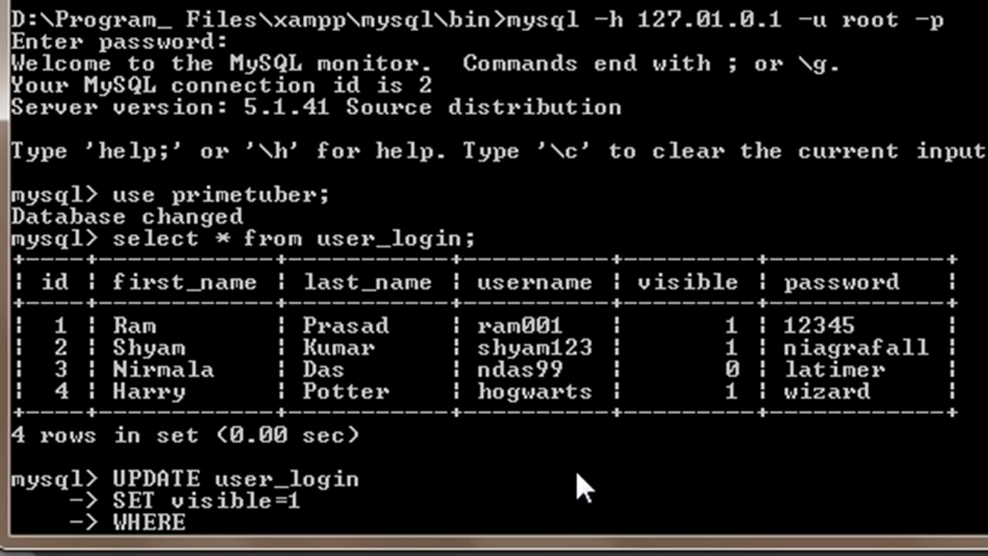
type("id=")
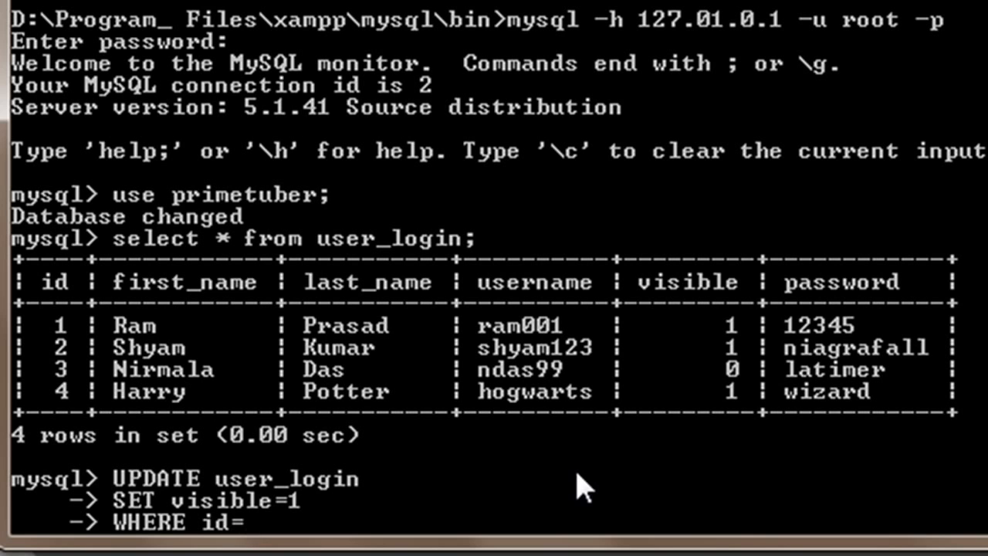
type("3")
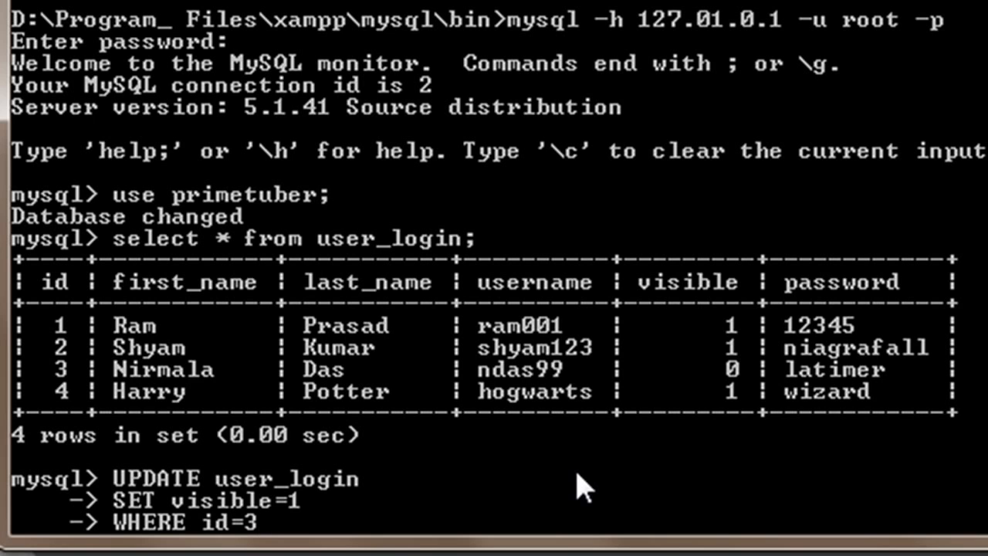
type(";")
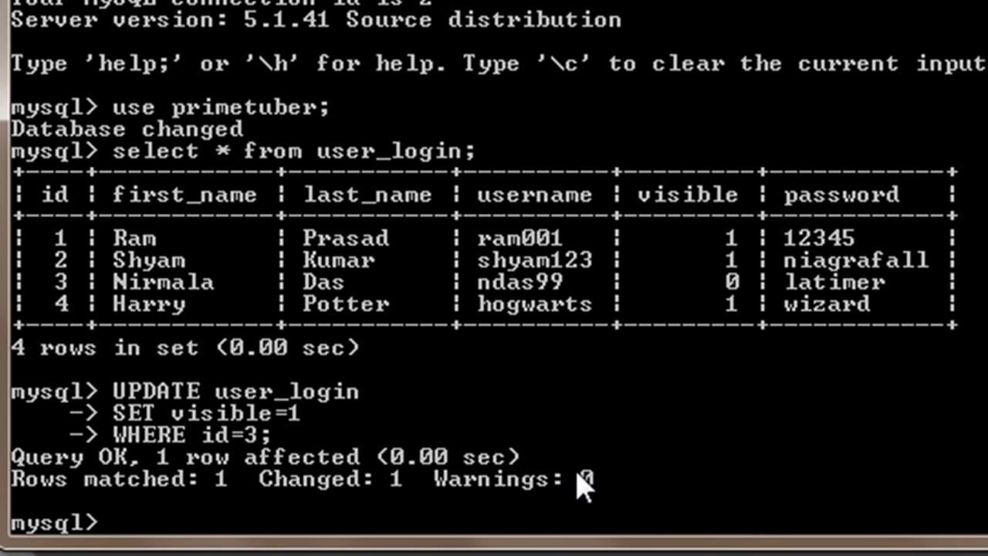
Run SELECT * FROM user_login to show all four rows with visible 1
type("SE")
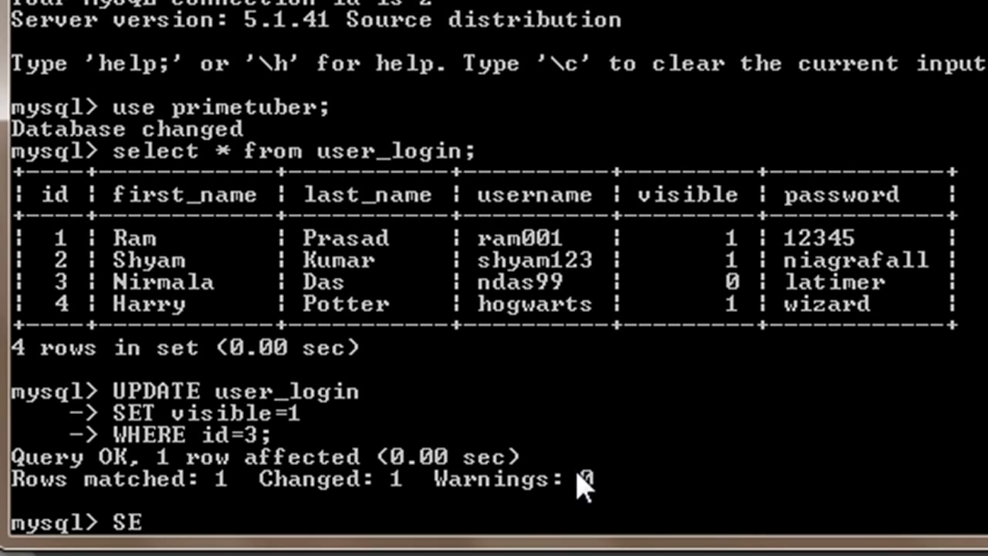
type("L")
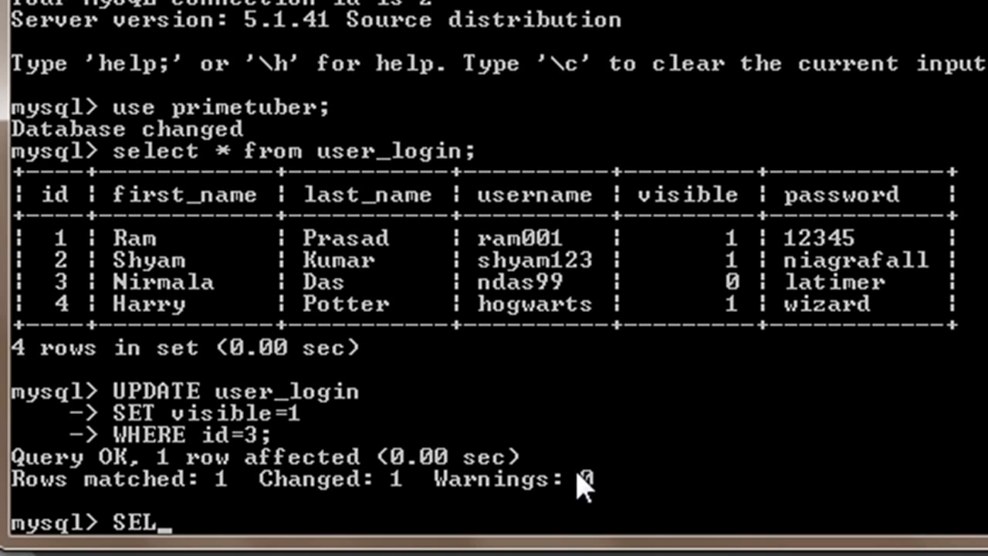
type("ECT * F")
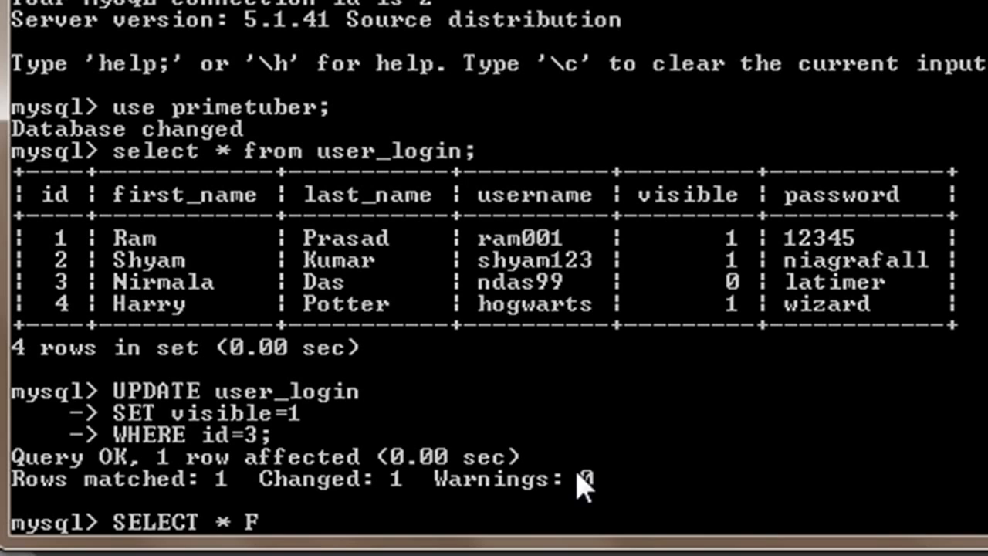
type("ROM")
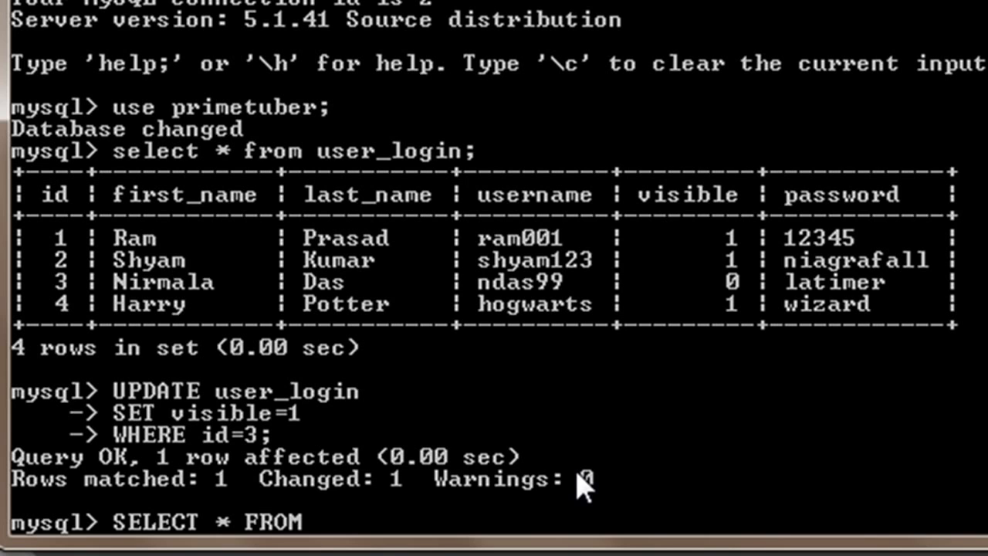
type("user")
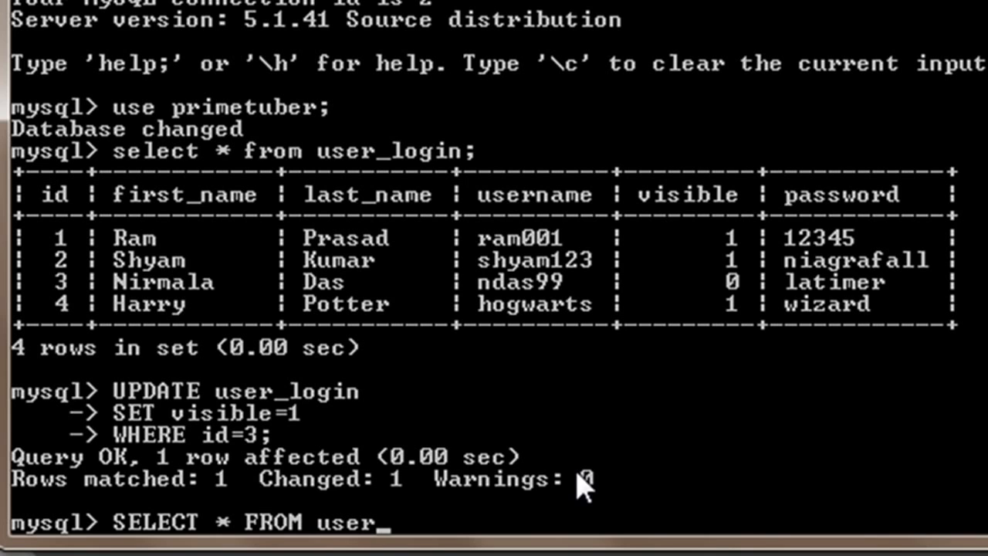
type("_login;")
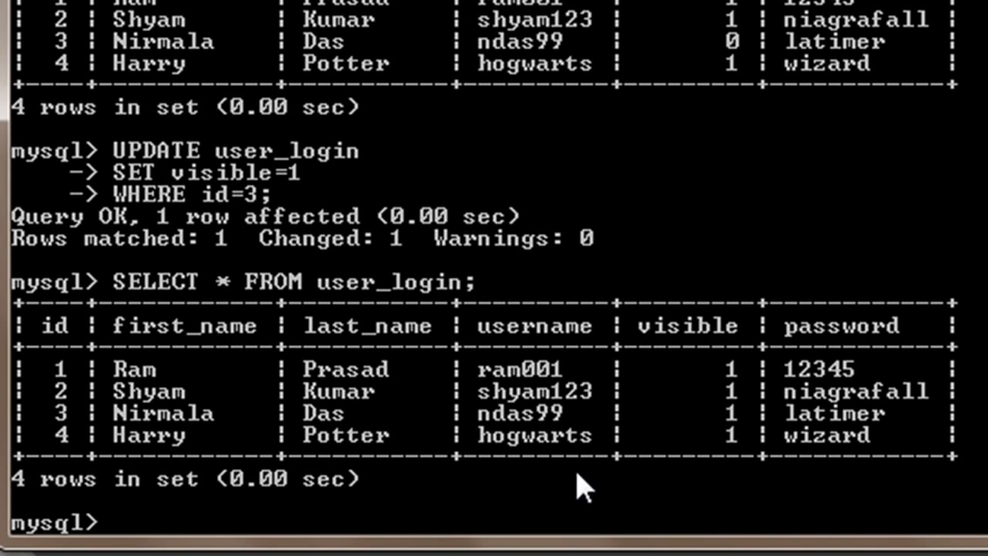
mouse_move(451, 429)
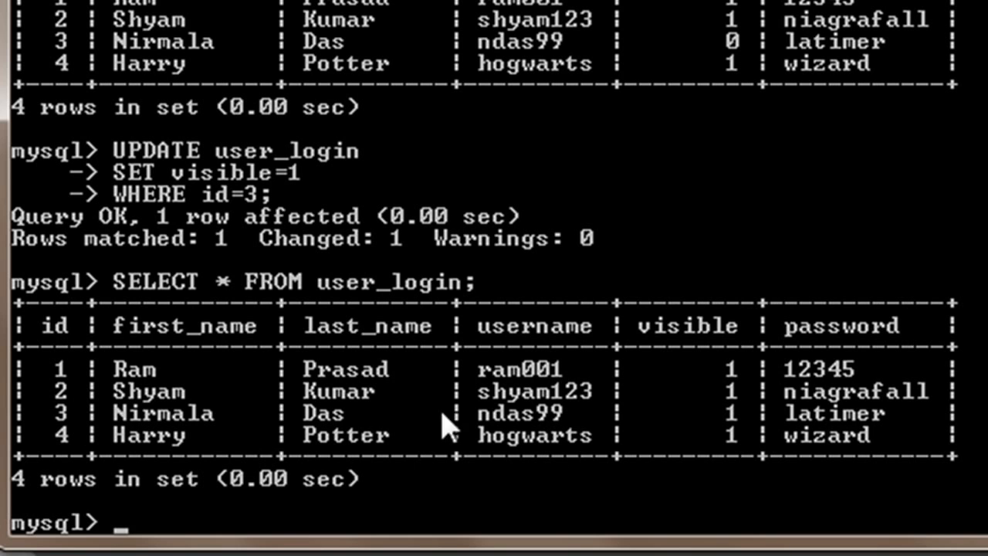
mouse_move(718, 433)
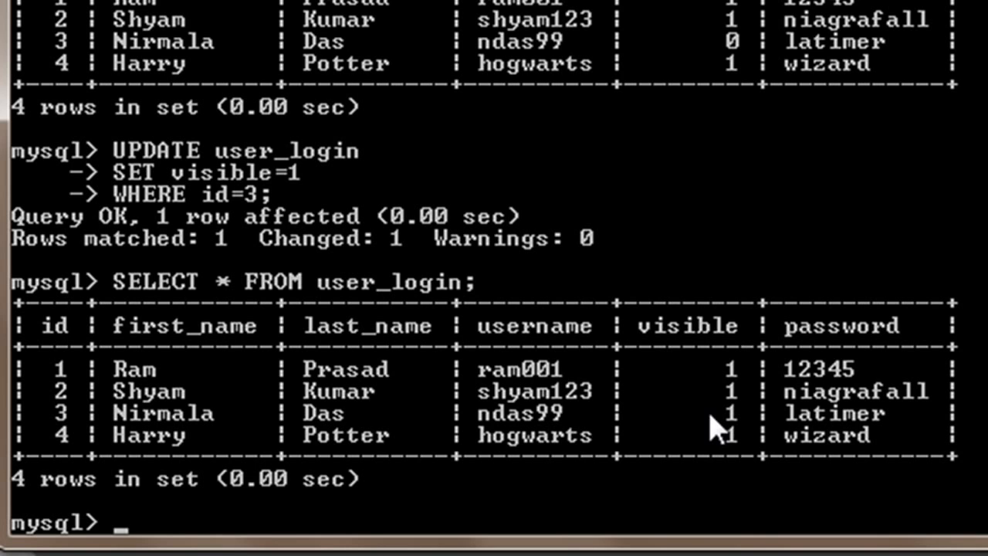
Run UPDATE user_login SET visible=0; with no WHERE clause, affecting all four rows
type("U")
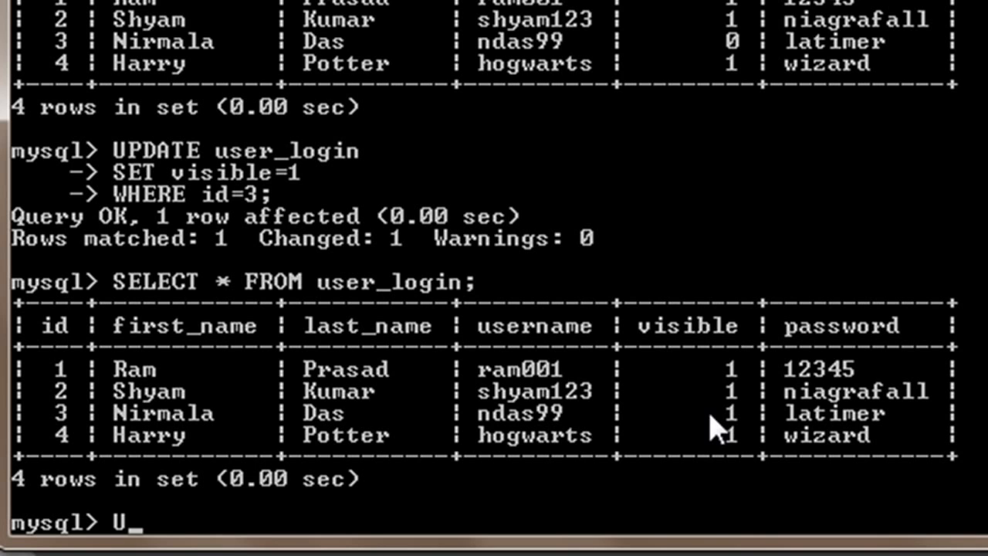
type("PDATE")
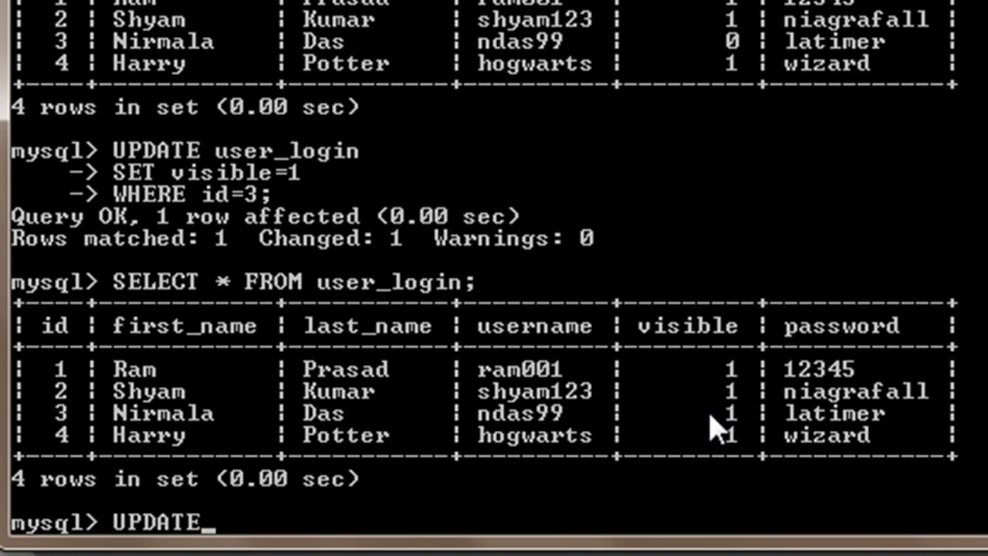
type("user")
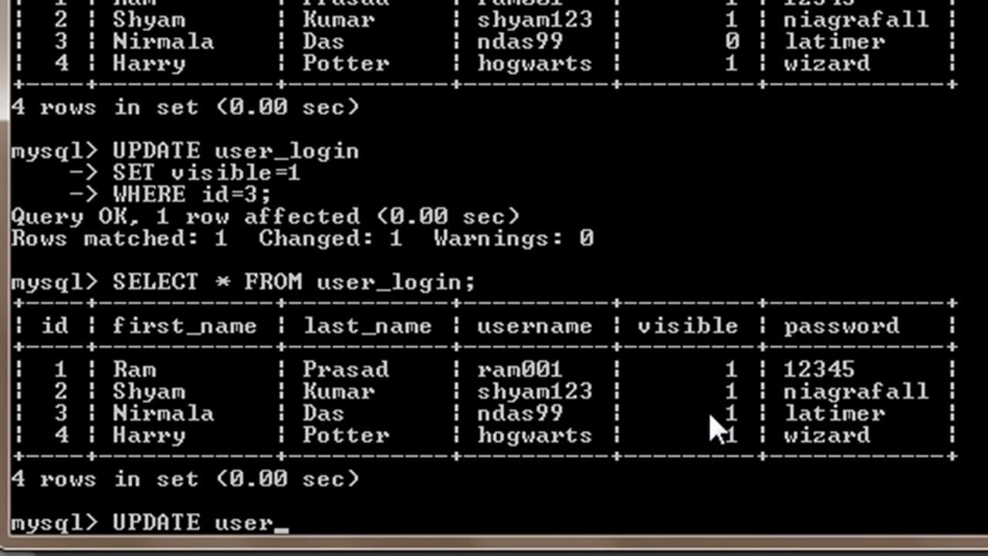
type("logi")
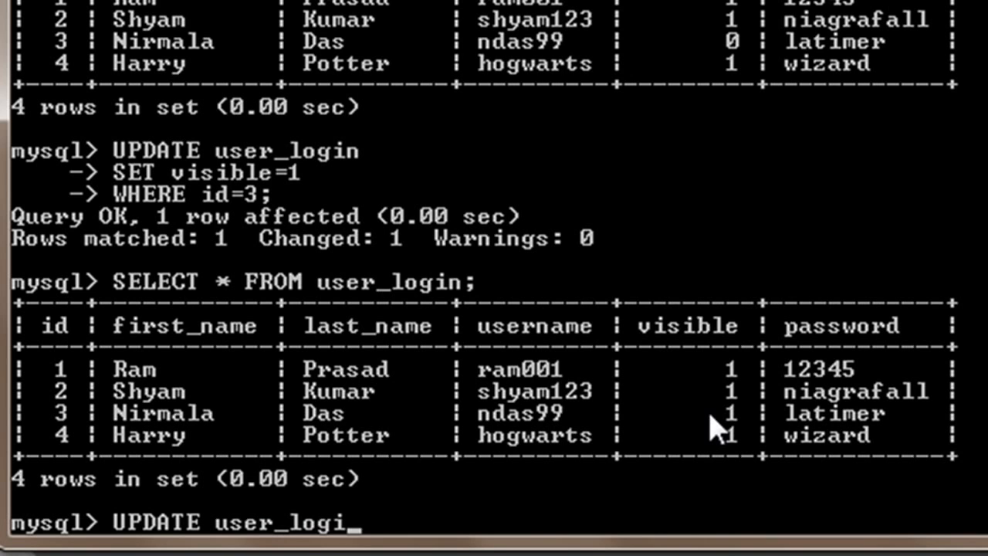
key("enter")
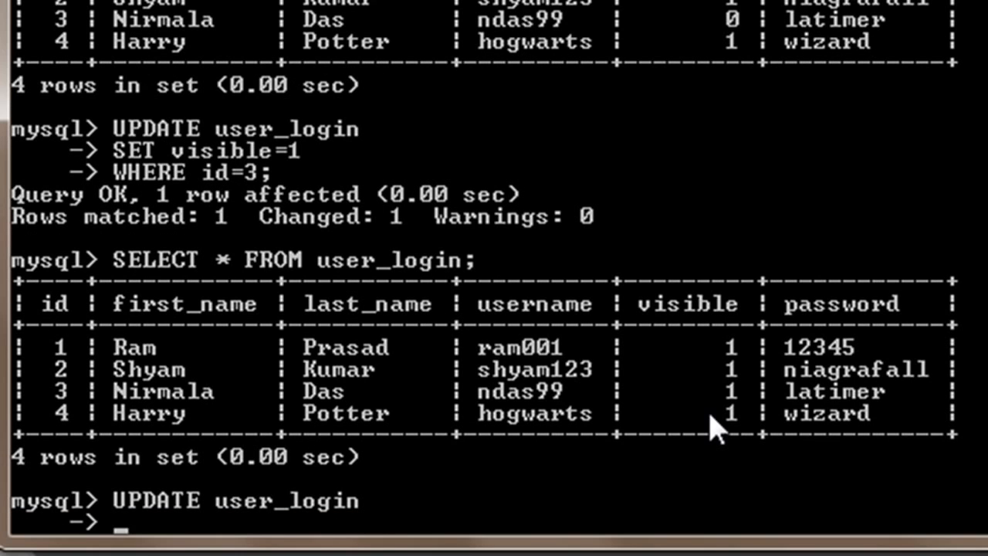
type("SET")
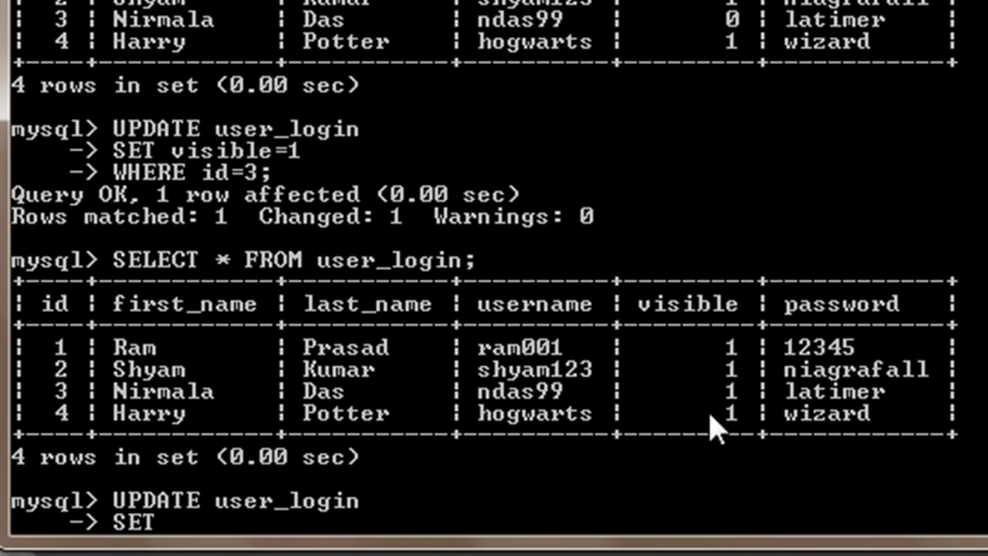
type("visi")
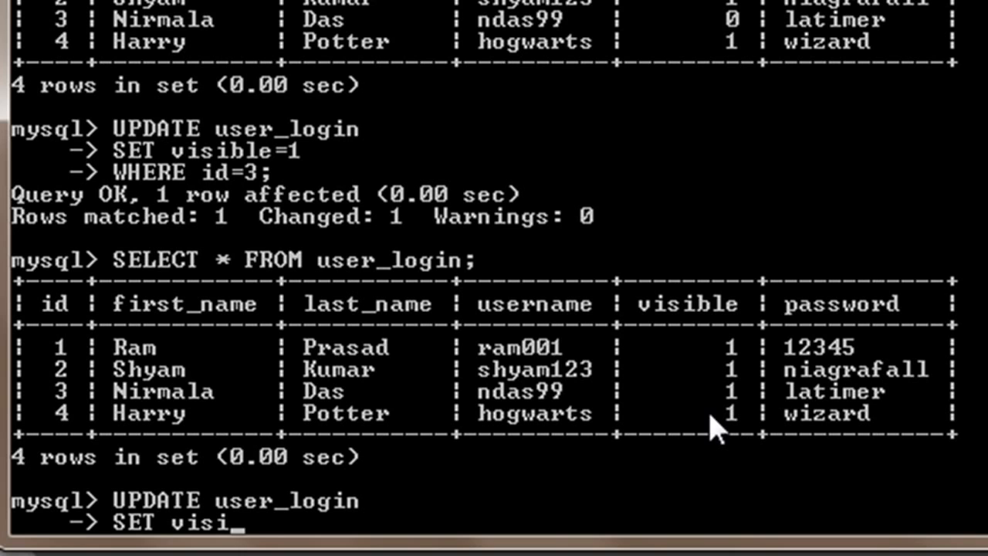
type("ble=")
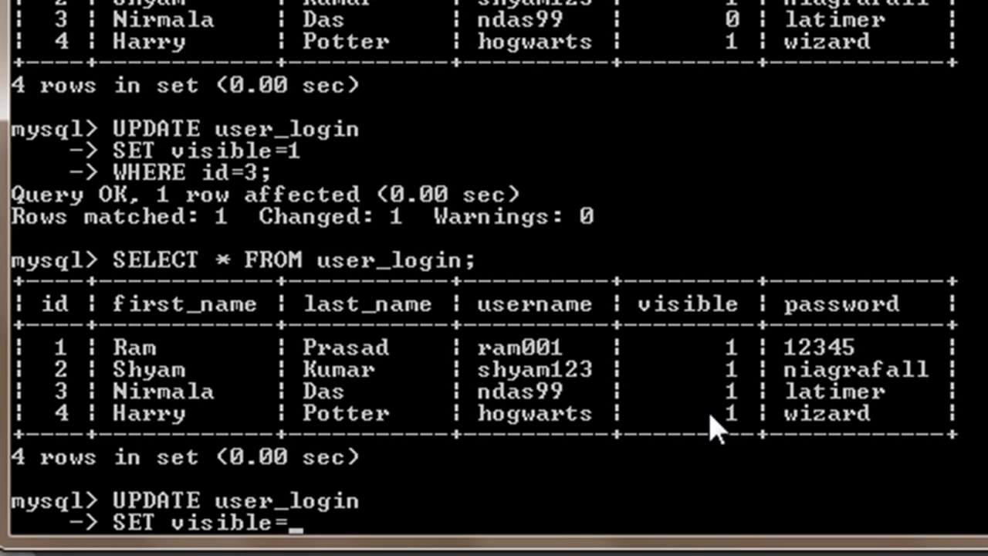
type("0")
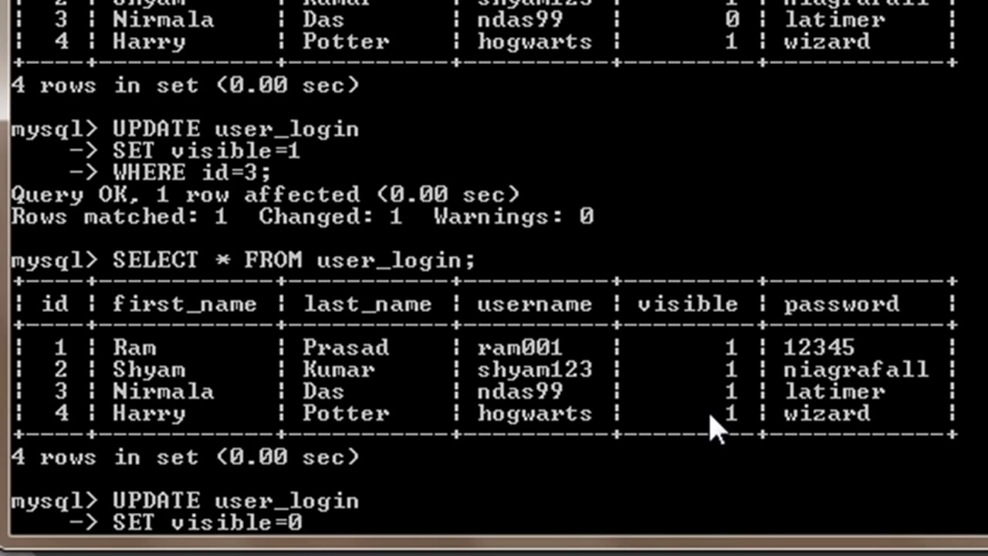
type(";")
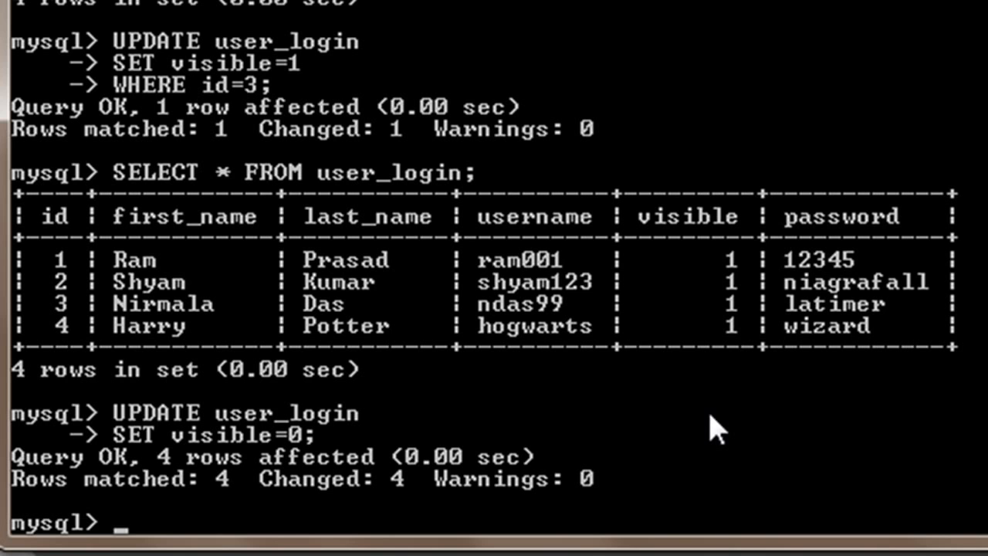
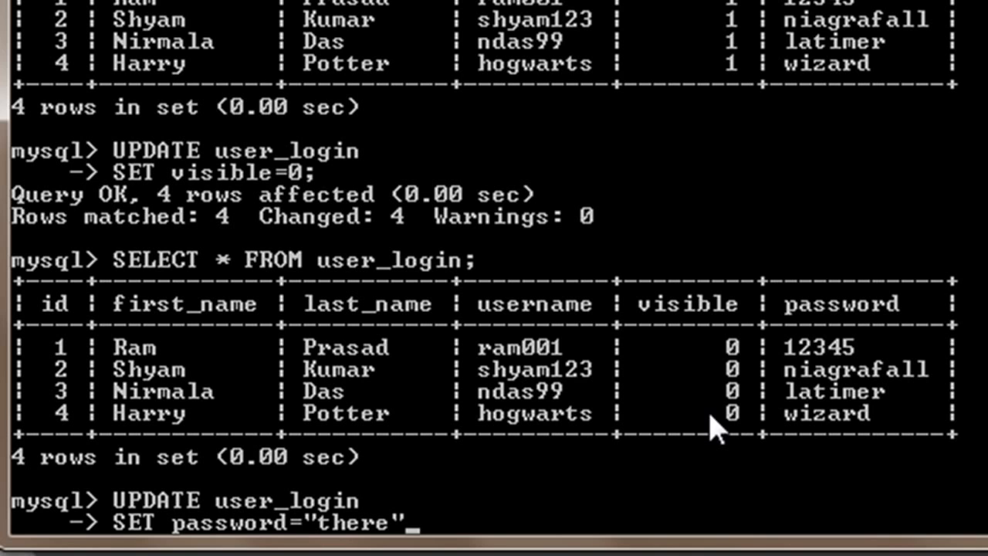
Run SELECT * FROM user_login to confirm every row has visible 0, then begin another UPDATE
key("enter")
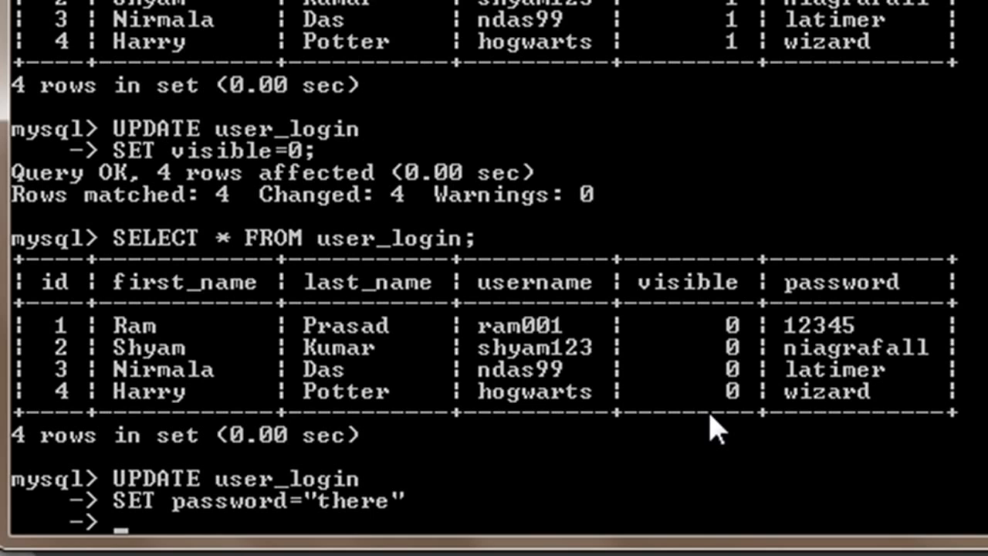
Restrict the update with WHERE username="shyam123"
type("WHERE")
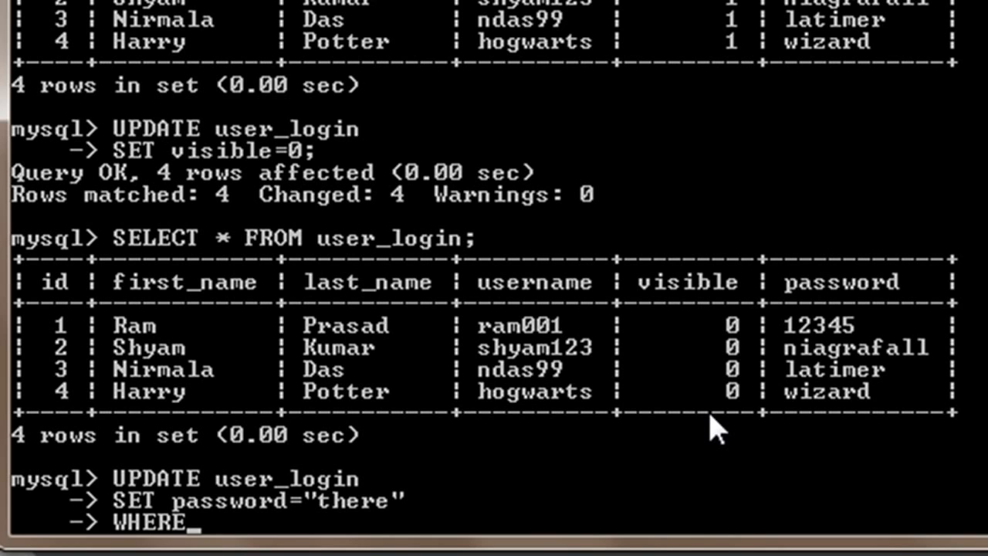
type("user")
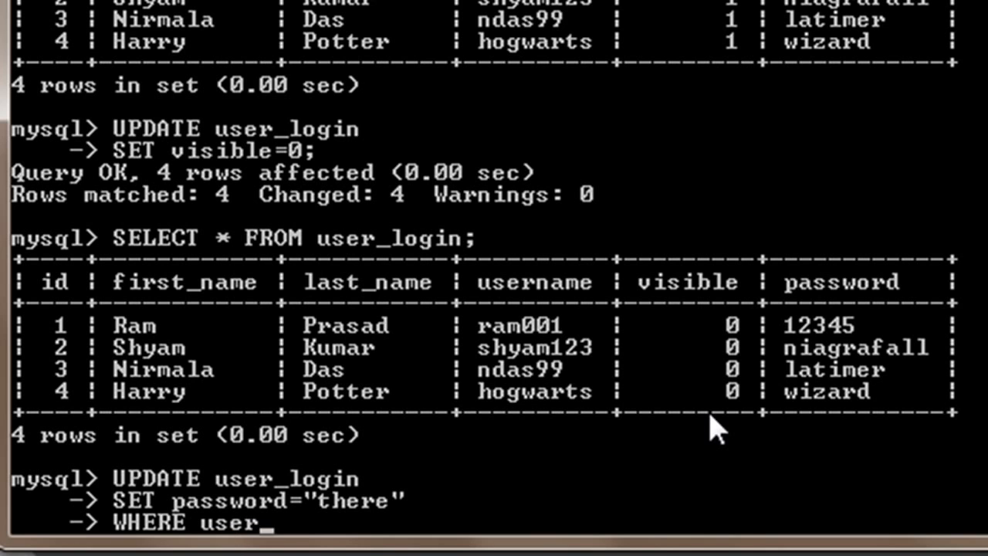
type("name")
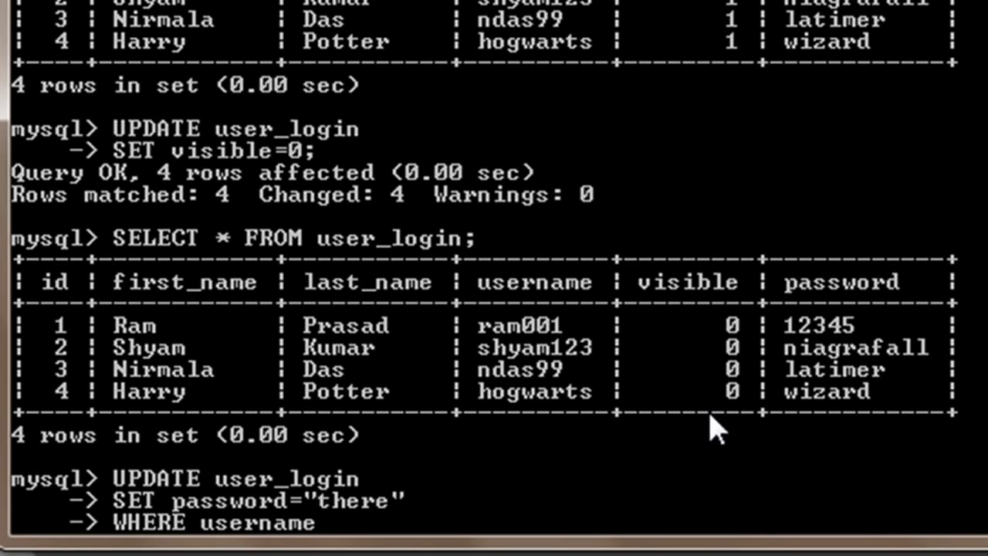
type("=")
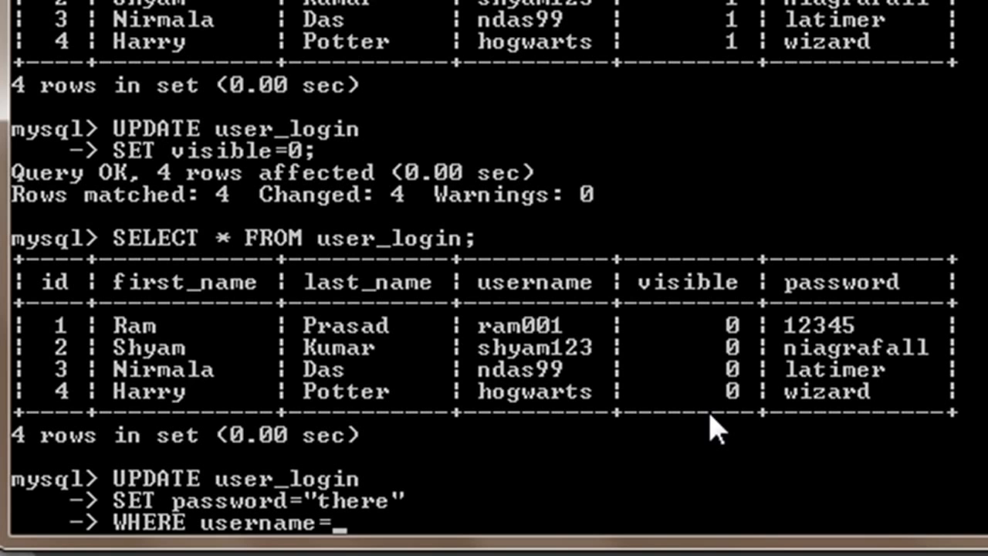
type("\"sh")
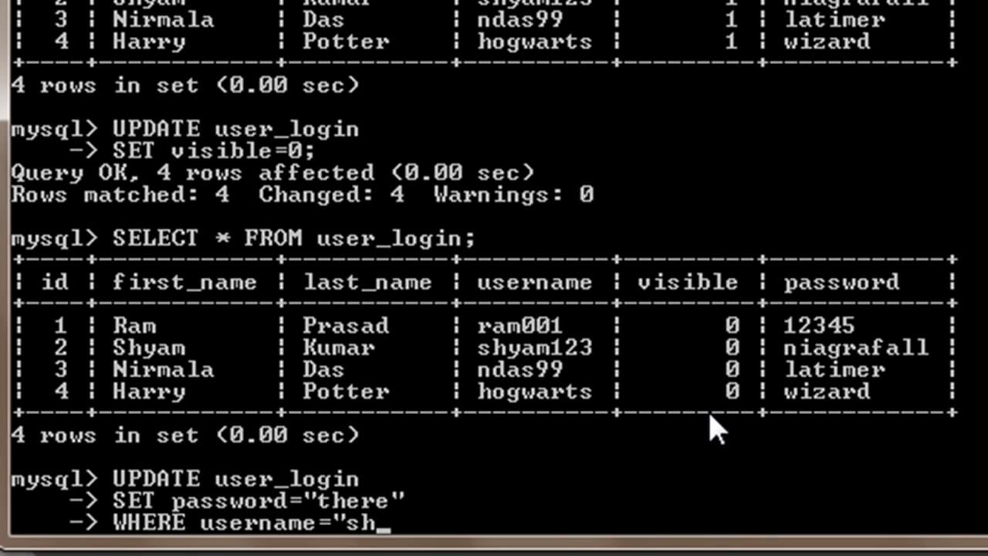
type("yam")
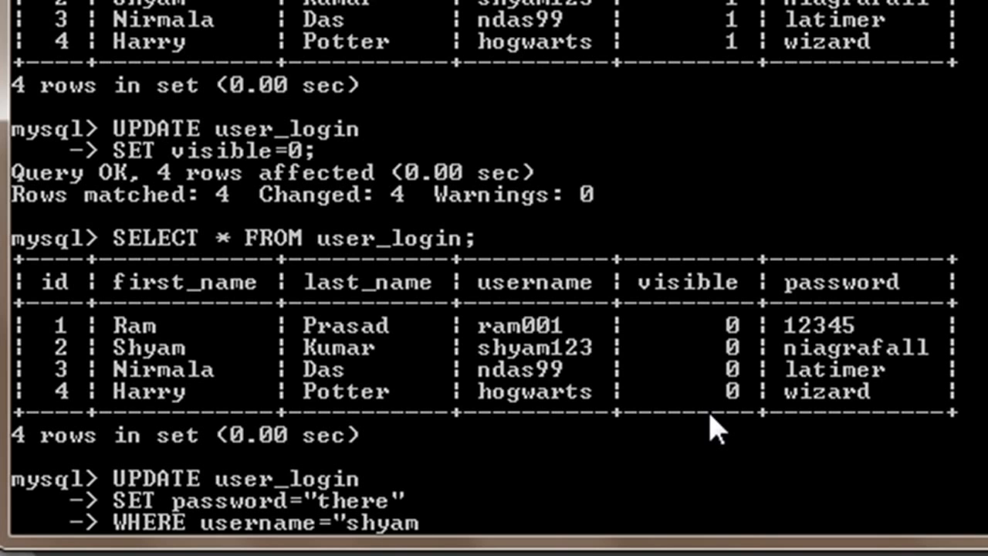
type("123\";")
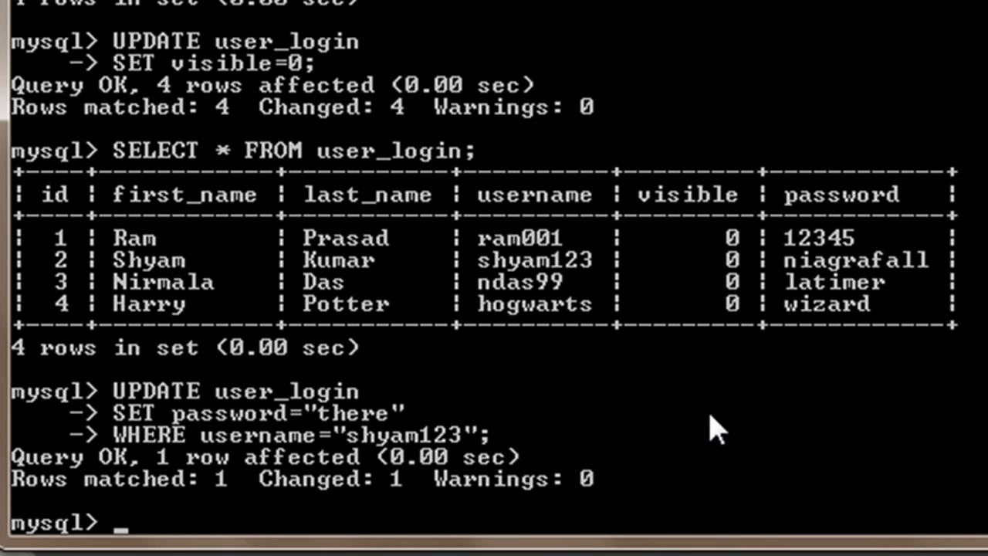
type("WHERE username=\"shyam123\";")
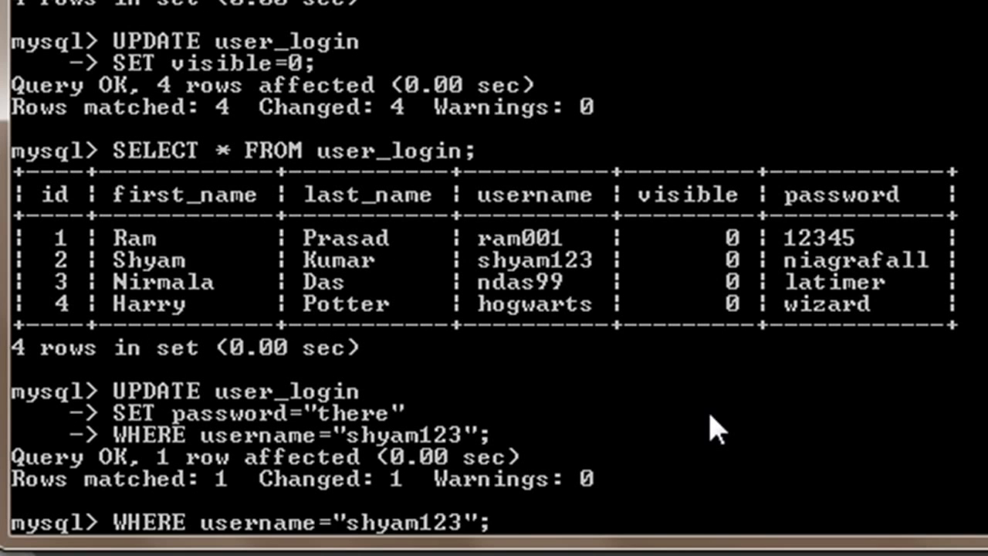
type("SELECT * FROM user_login;")
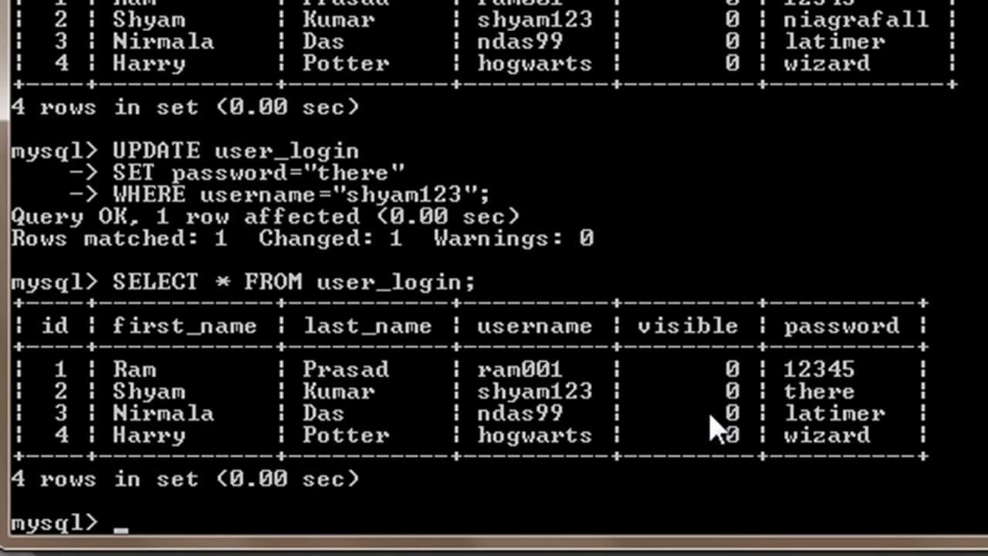
mouse_move(544, 414)
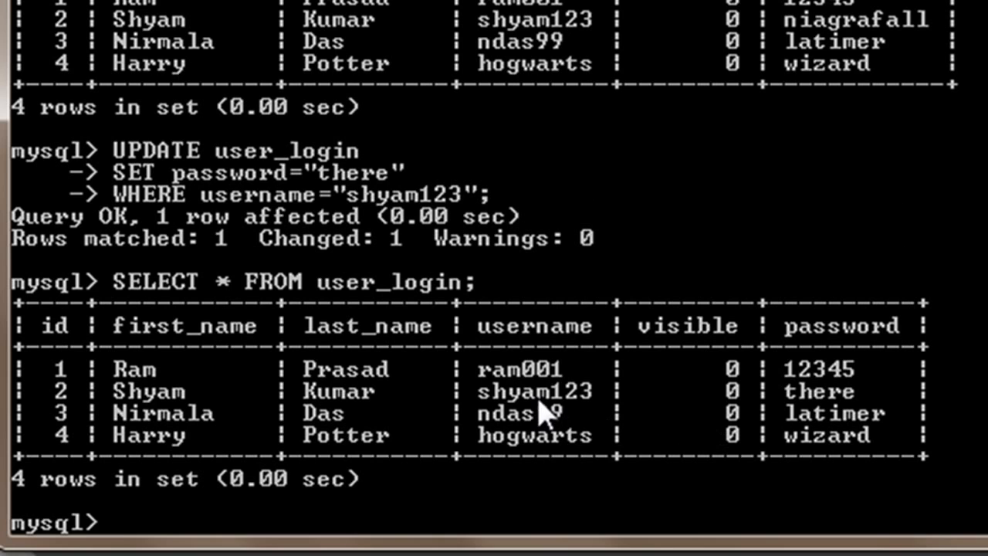
mouse_move(787, 413)
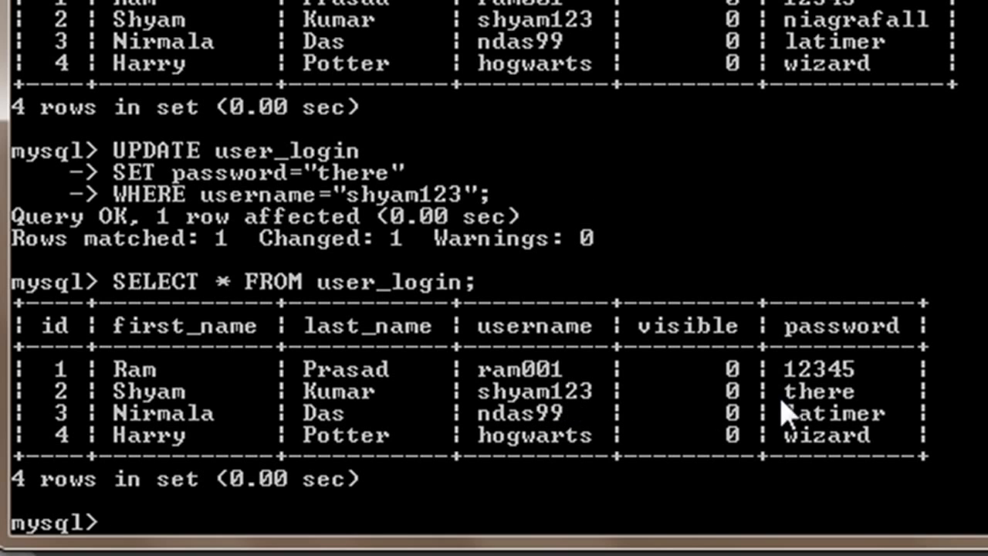